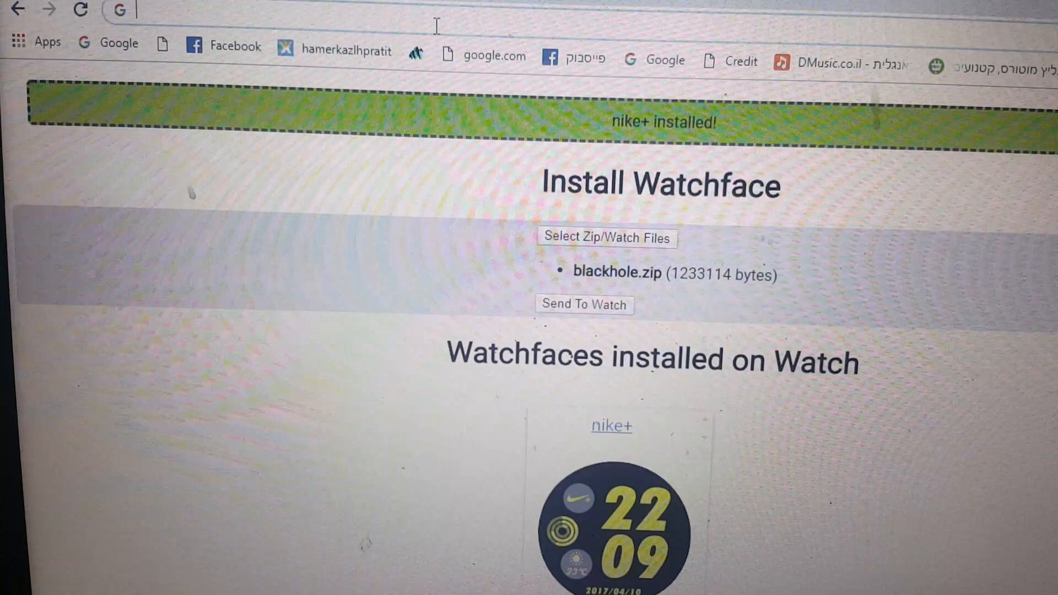
Enter the mistyped address 10.43.4134:8080, landing on an empty Google search
click(188, 11)
text(10.43)
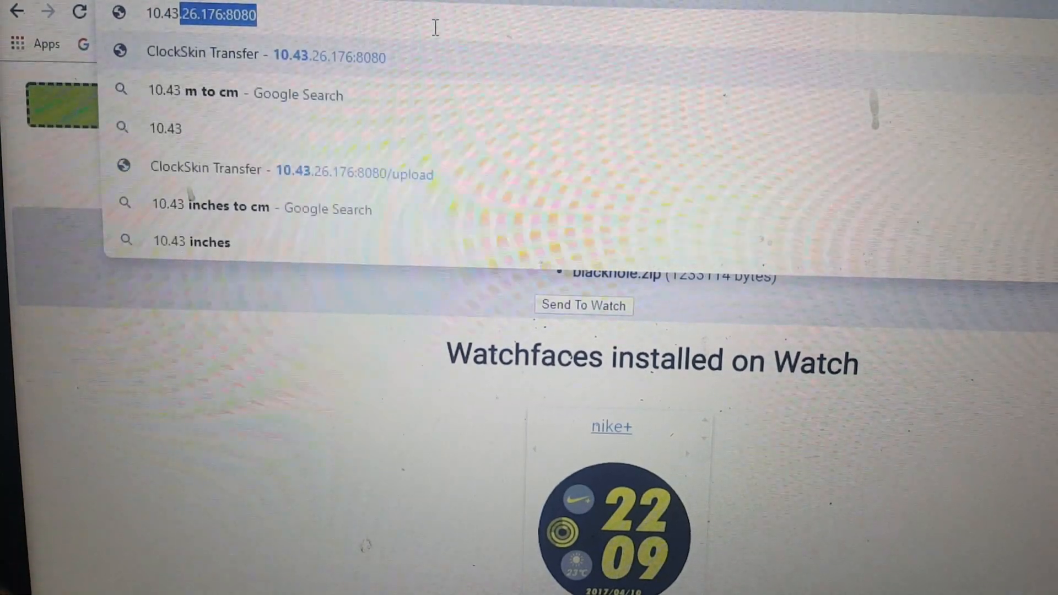
text(.41)
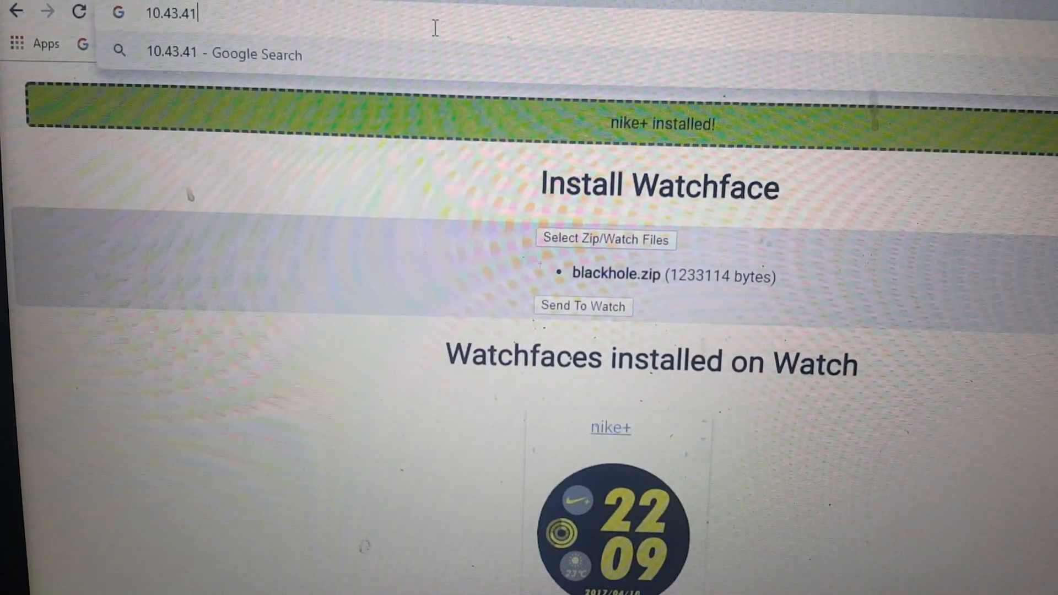
text(34)
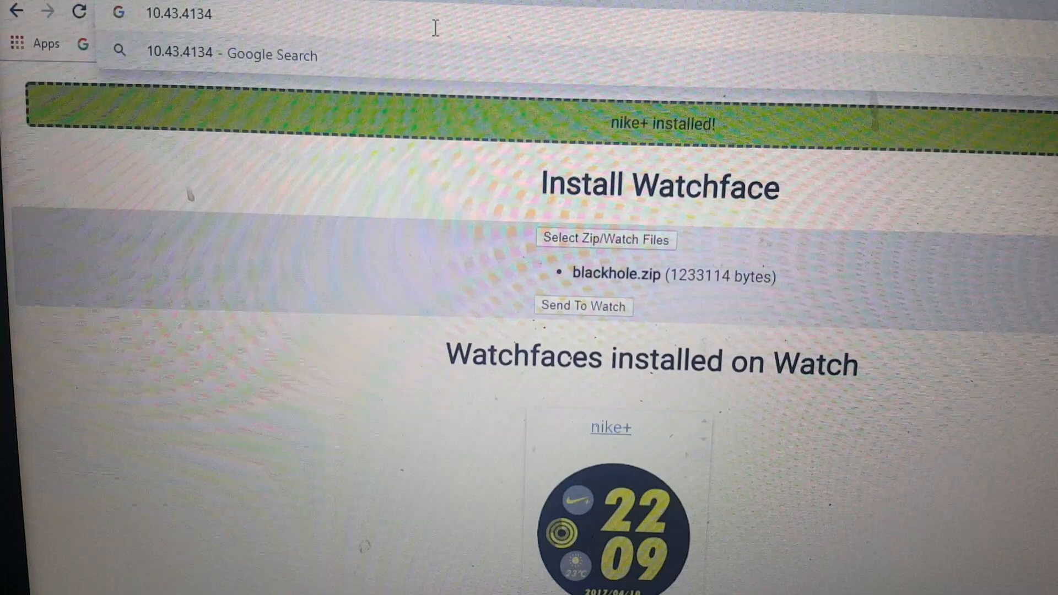
text(:)
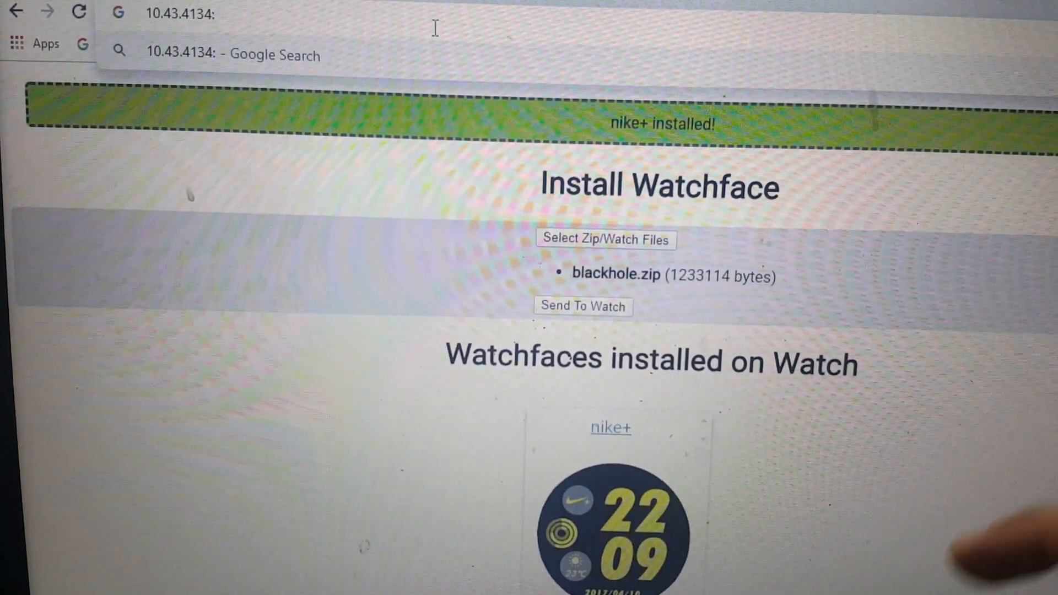
text(8080)
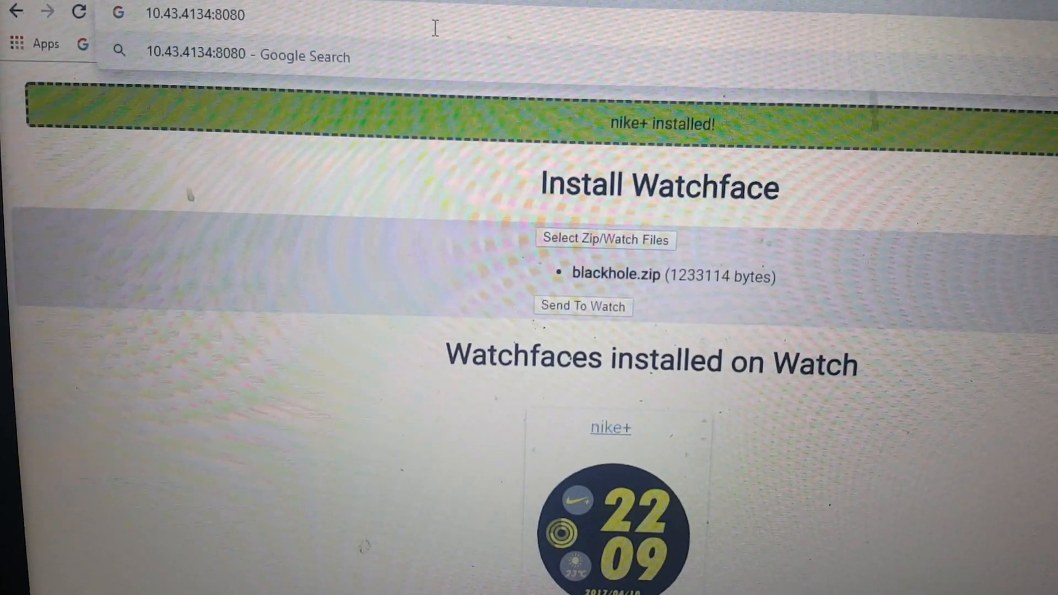
key(Return)
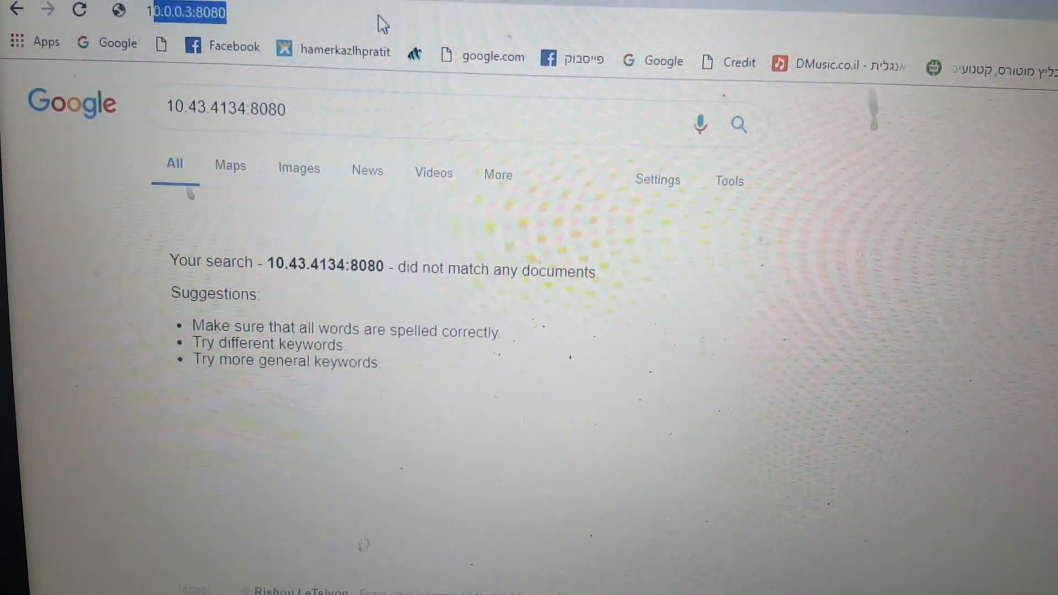
Load the watch's Install Watchface page at the corrected address 10.43.41.34:8080
click(188, 12)
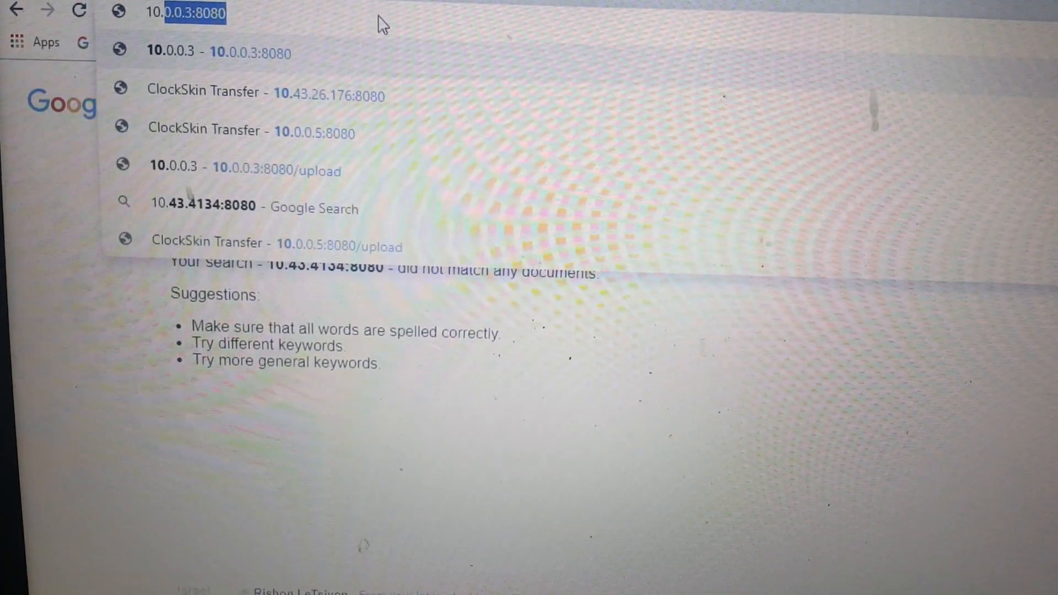
text(10.43.26.176:8080)
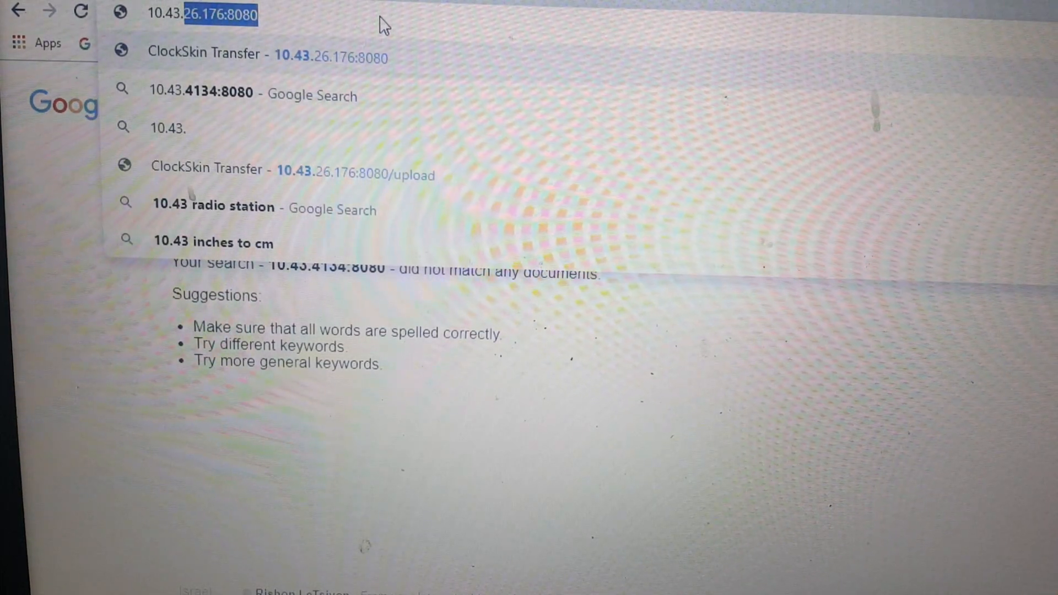
text(10.43.41.)
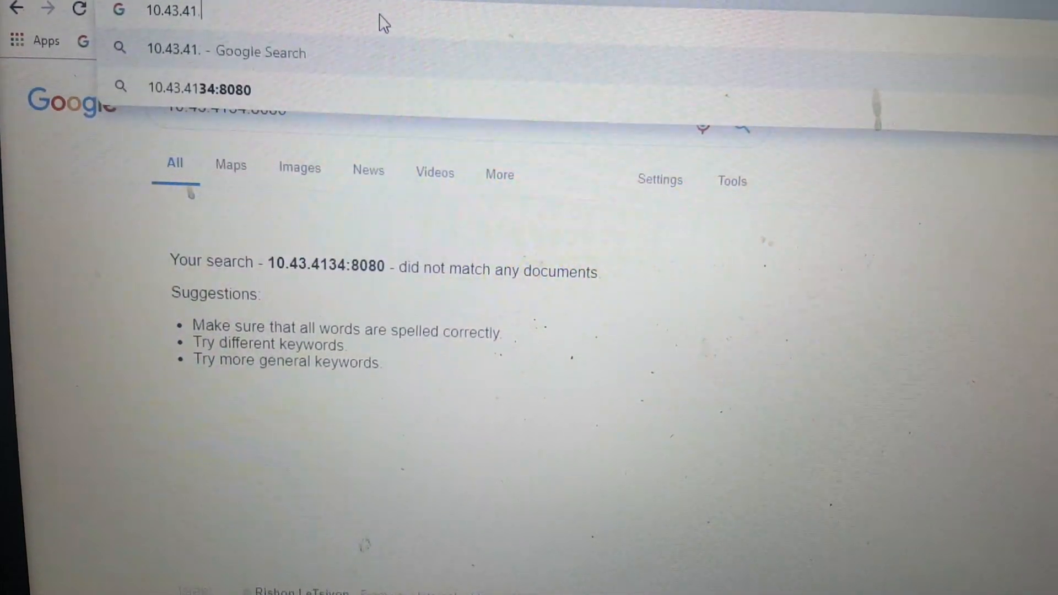
text(34)
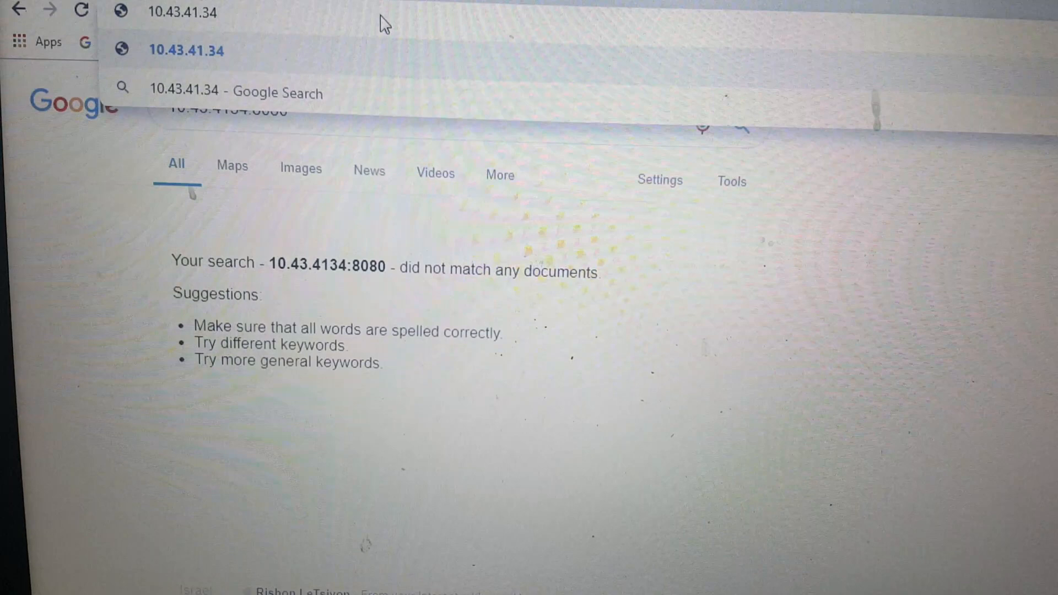
text(:80)
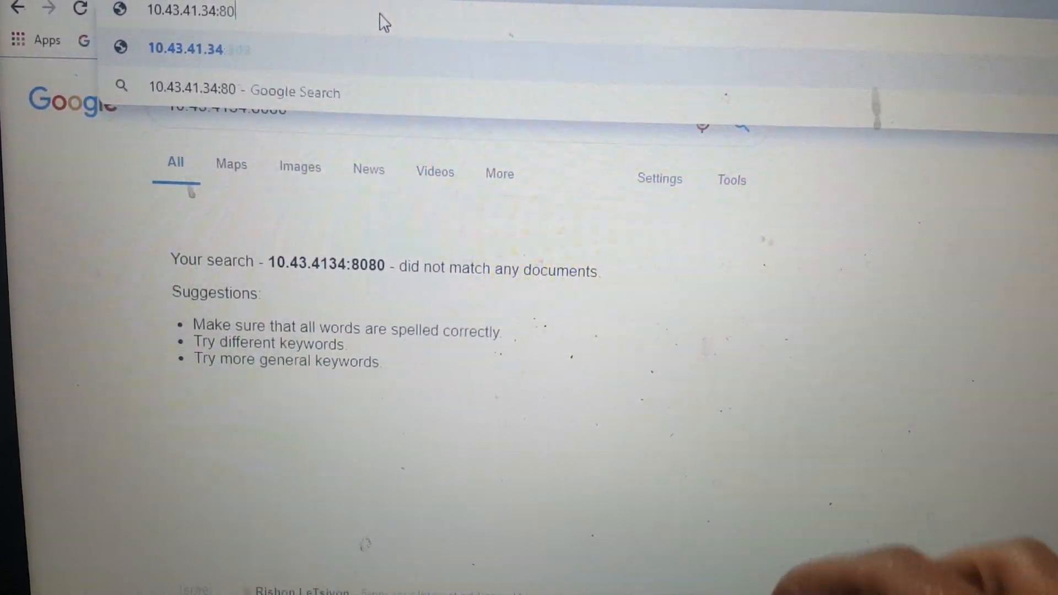
text(80)
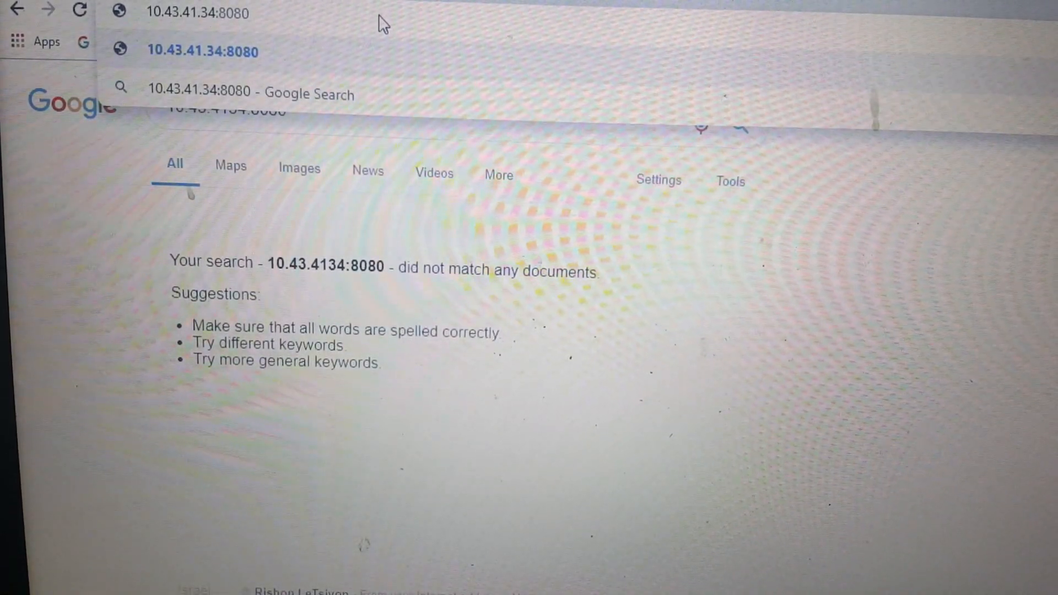
click(203, 51)
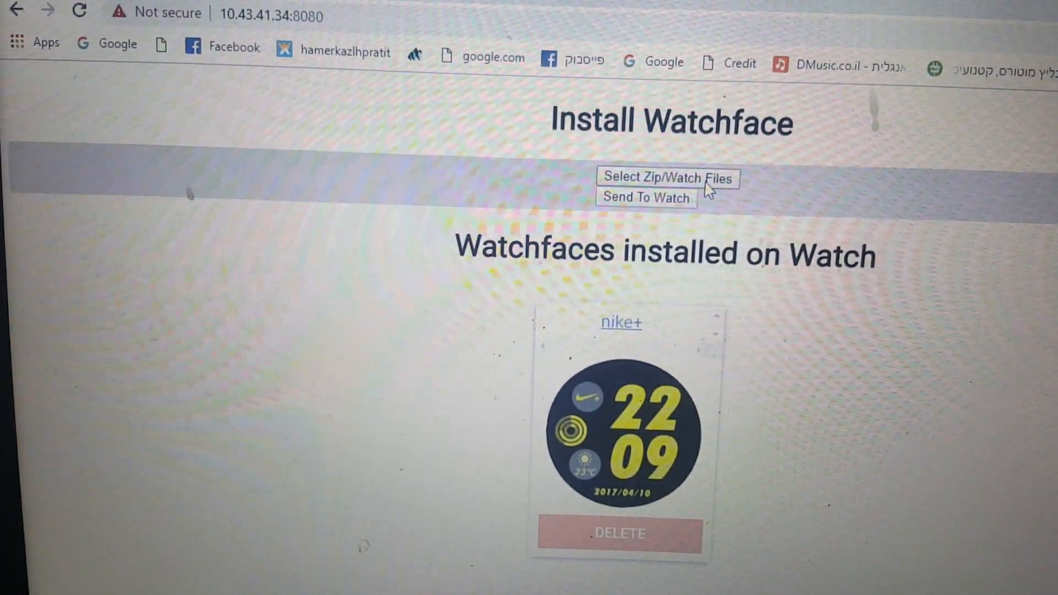
Choose EireObic.zip from the Downloads folder as the watch face file to upload
click(668, 176)
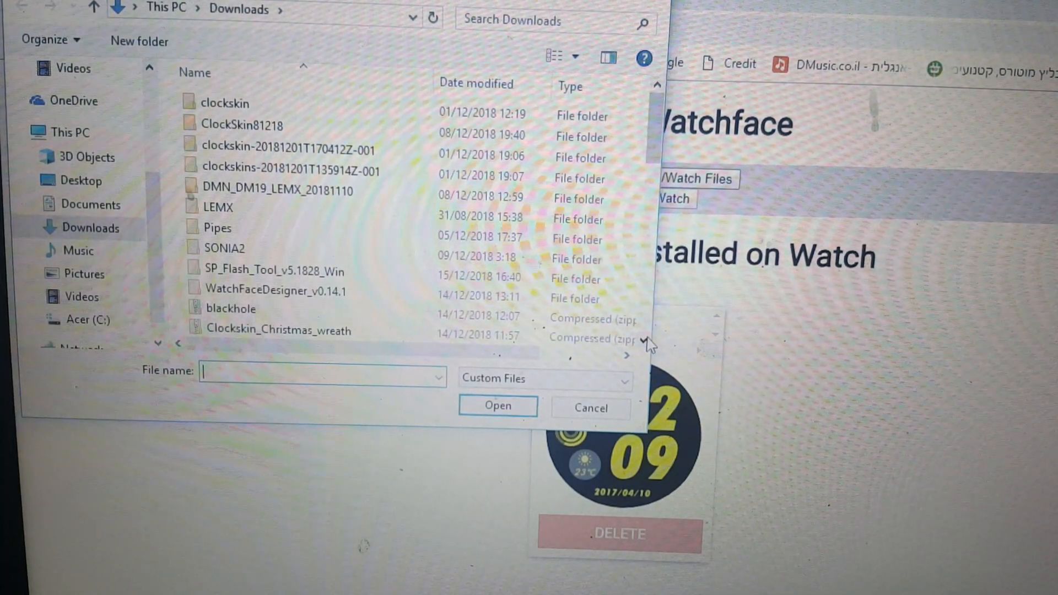
scroll(down, 3)
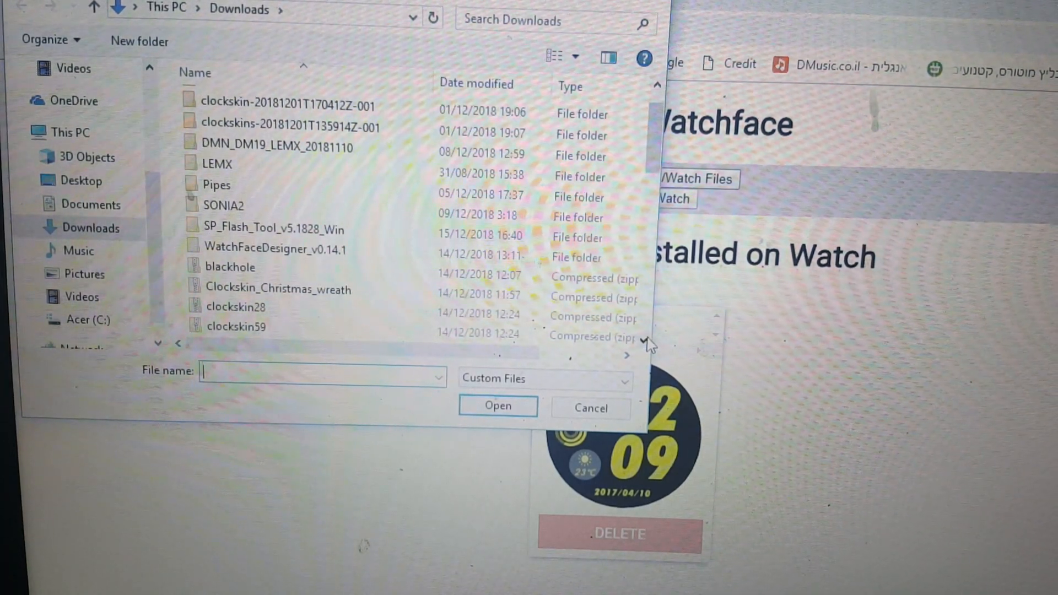
scroll(down, 3)
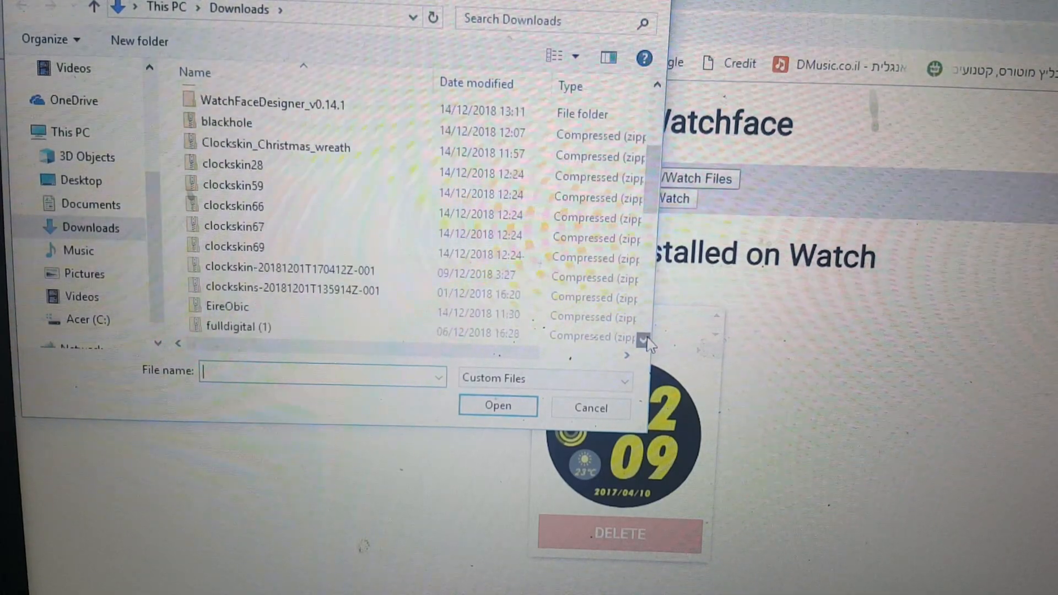
scroll(down, 3)
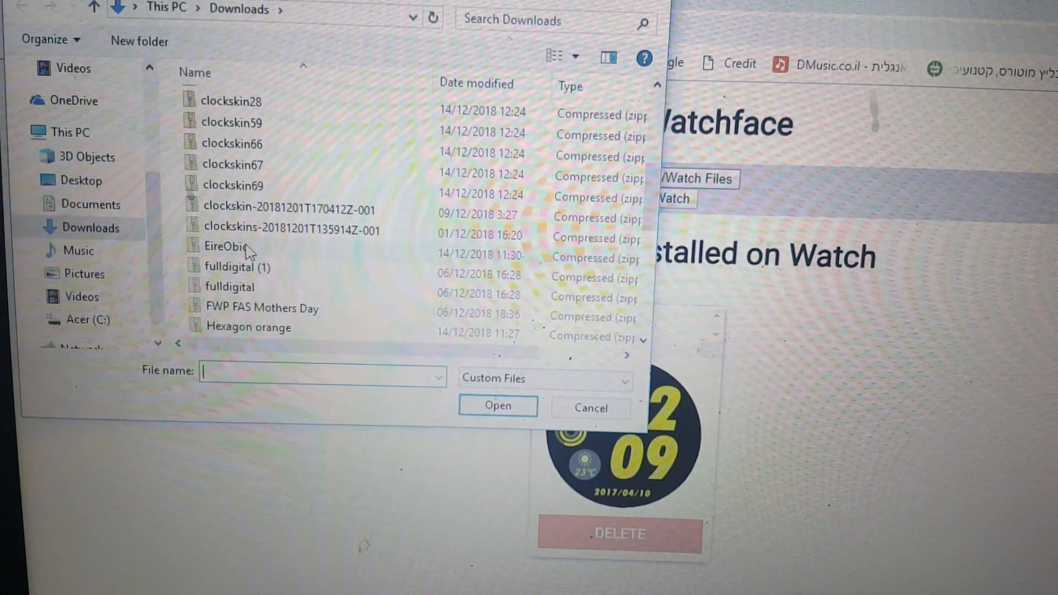
click(226, 246)
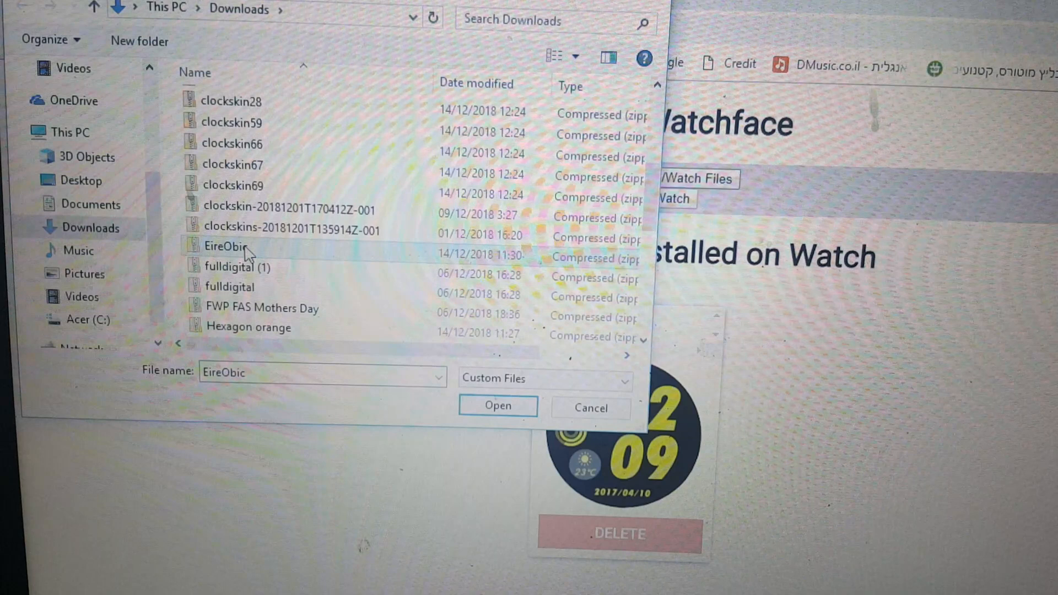
click(498, 406)
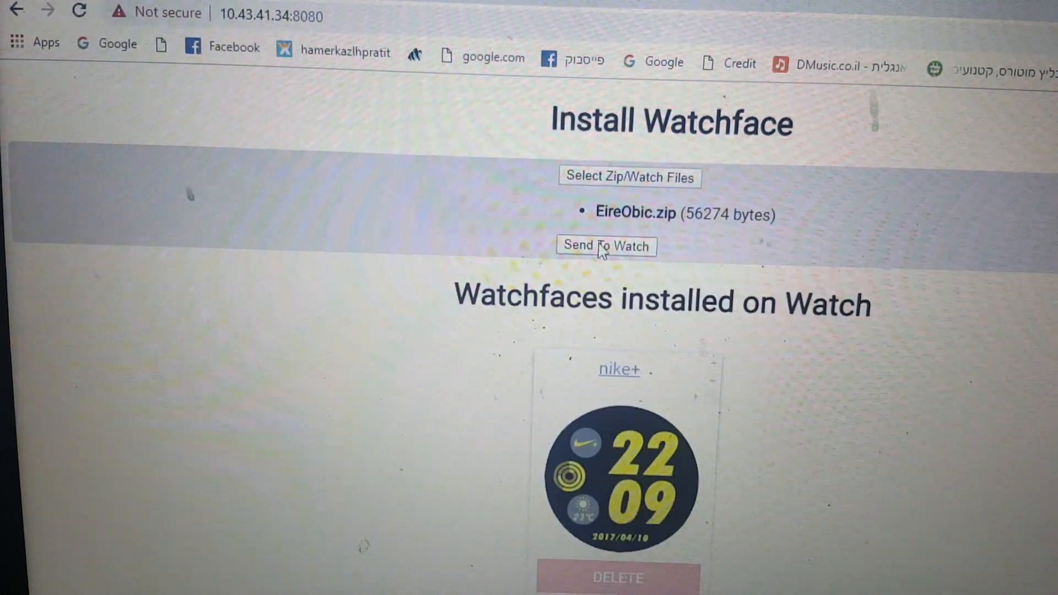
Send EireObic to the watch so it shows 'EireObic installed!' beside nike+
click(605, 244)
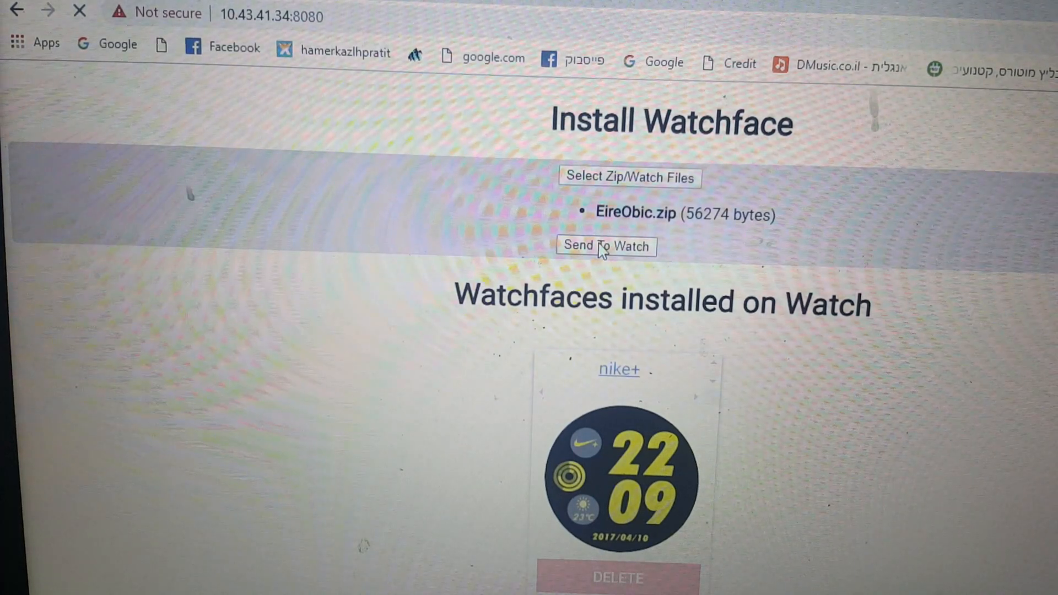
click(605, 245)
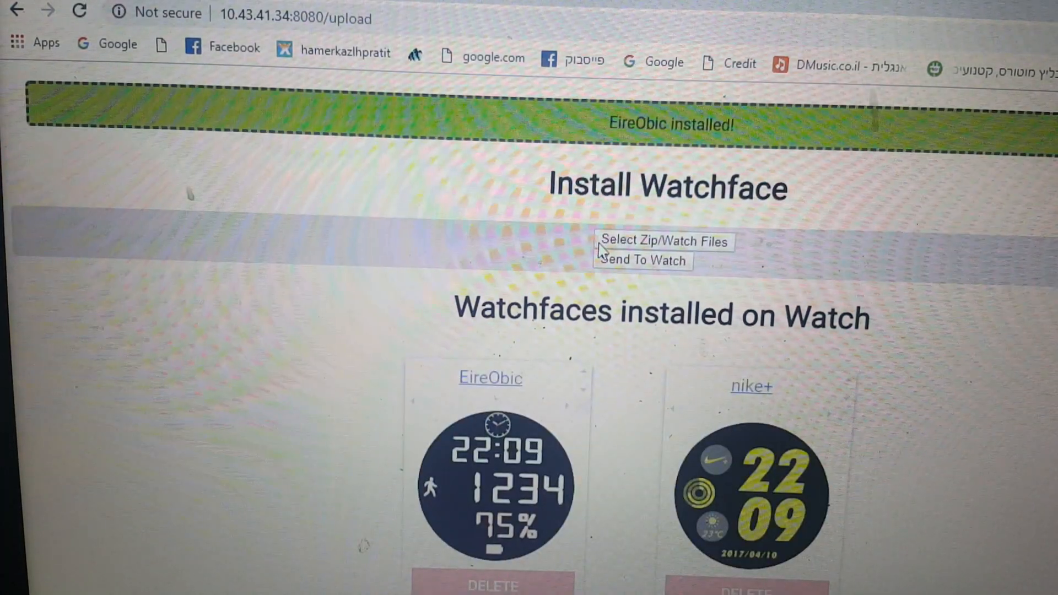